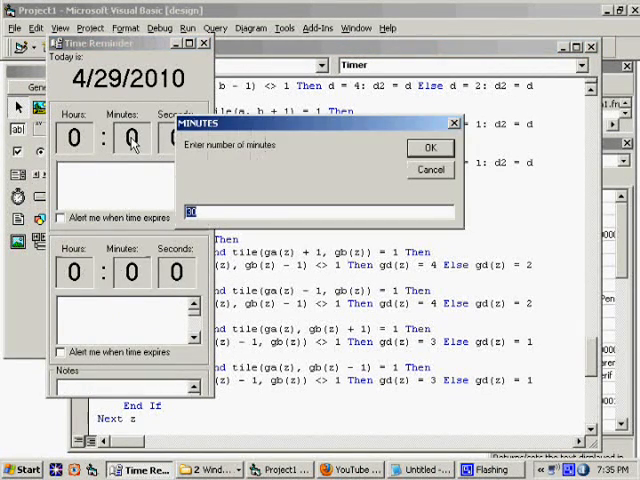
Dismiss the Timer Resource prompt and scroll to the Timer1_Timer ghost-release countdown blocks.
{"action": "left_click", "coordinate": [430, 148]}
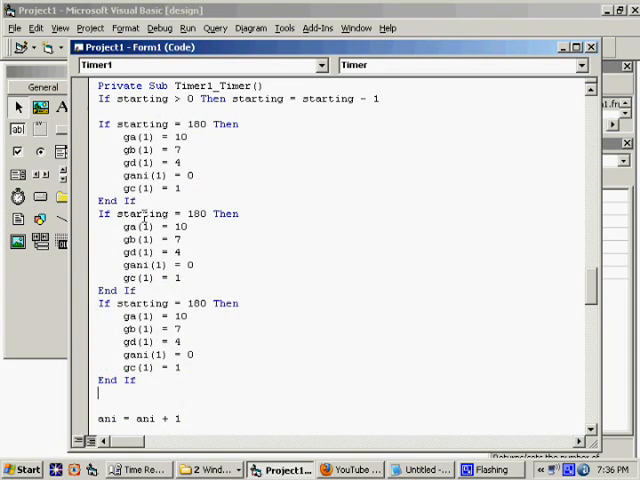
{"action": "scroll", "scroll_direction": "down", "scroll_amount": 3}
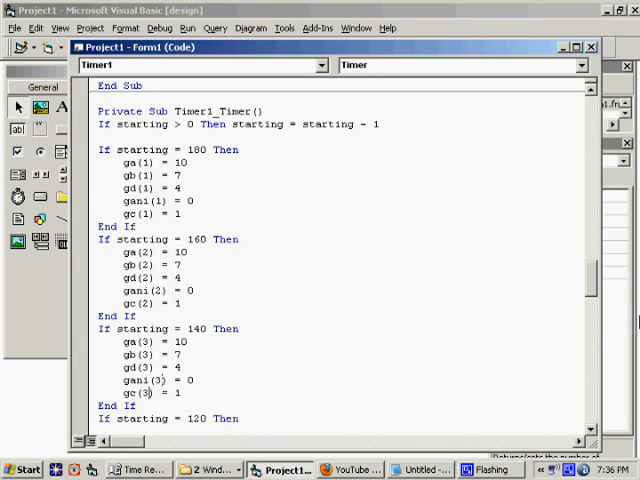
{"action": "scroll", "scroll_direction": "down", "scroll_amount": 3}
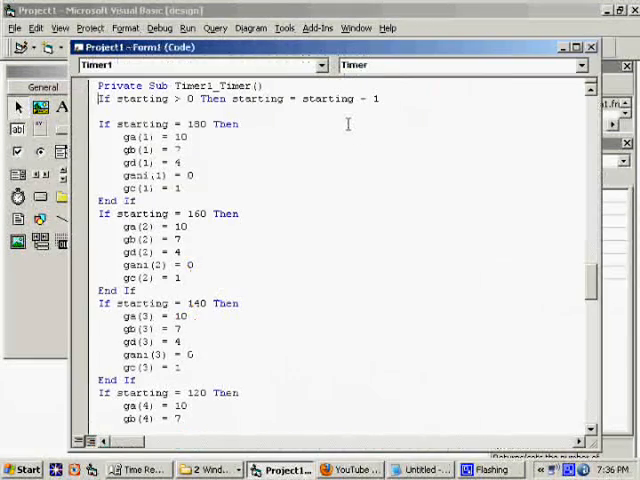
{"action": "scroll", "scroll_direction": "down", "scroll_amount": 3}
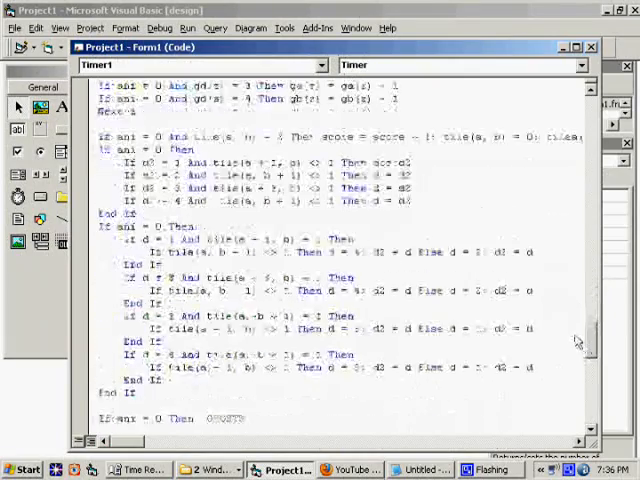
{"action": "scroll", "scroll_direction": "down", "scroll_amount": 3}
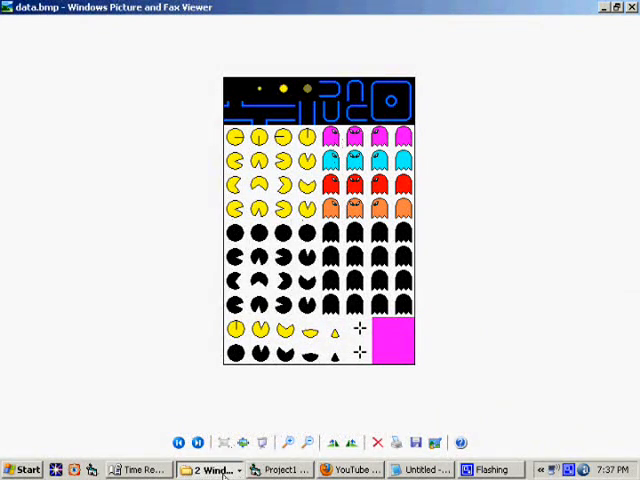
{"action": "left_click", "coordinate": [280, 470]}
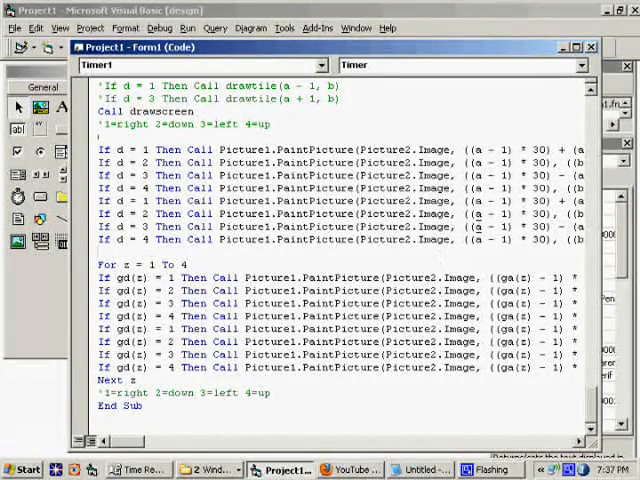
{"action": "scroll", "scroll_direction": "up", "scroll_amount": 3}
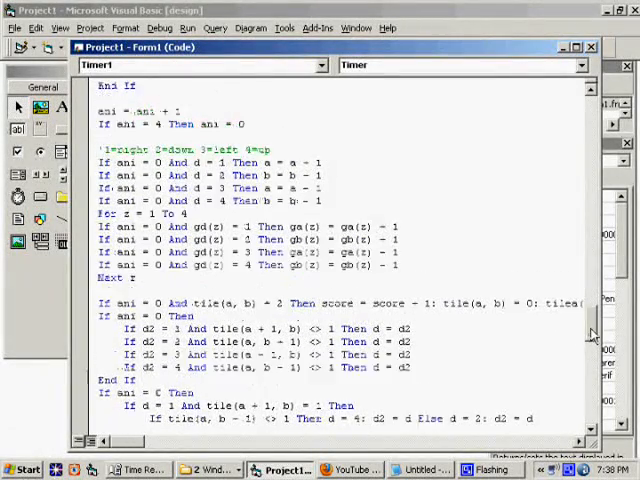
{"action": "scroll", "scroll_direction": "down", "scroll_amount": 3}
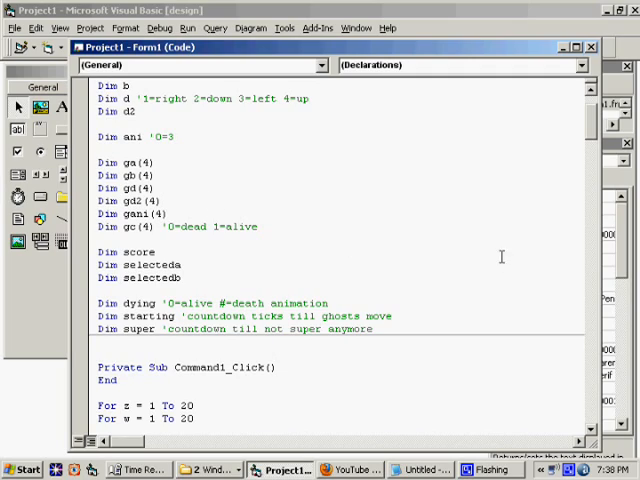
{"action": "scroll", "scroll_direction": "down", "scroll_amount": 3}
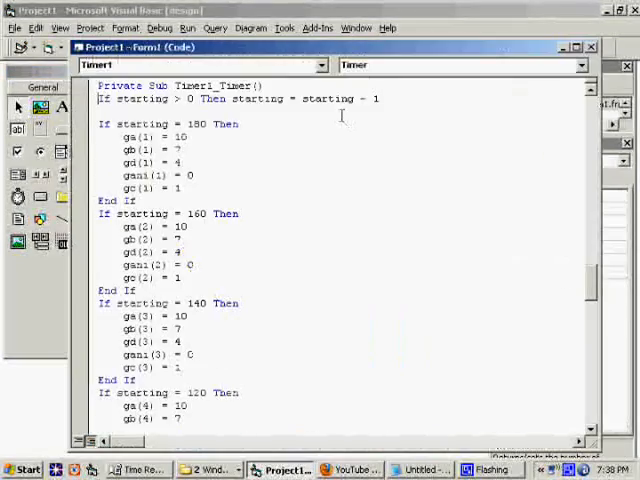
Add a 'GHOSTS comment and wrap the copied d2 checks in For z = 1 To 4 ... Next z.
{"action": "scroll", "scroll_direction": "down", "scroll_amount": 3}
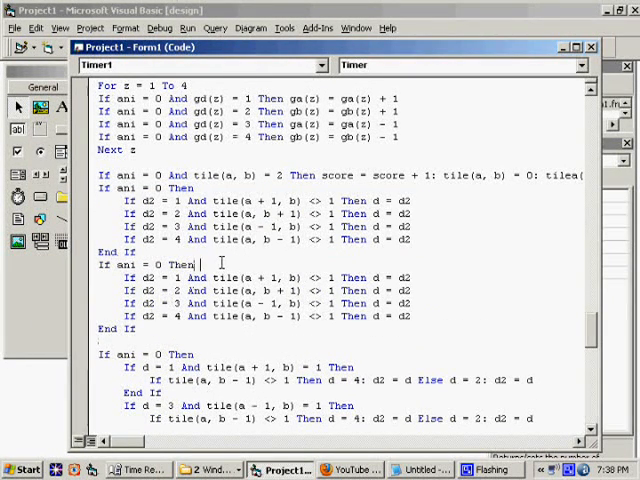
{"action": "type", "text": "'GHOSTS"}
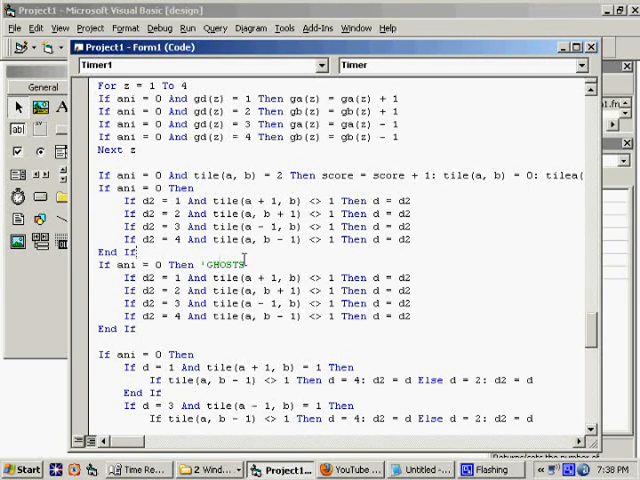
{"action": "type", "text": "for z = 1 To 4"}
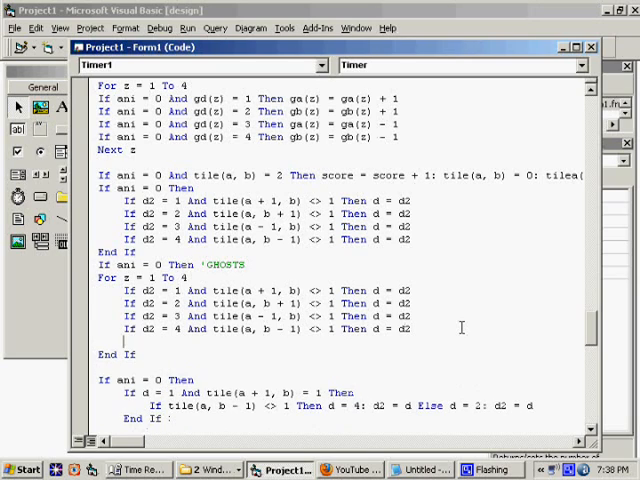
{"action": "type", "text": "next z"}
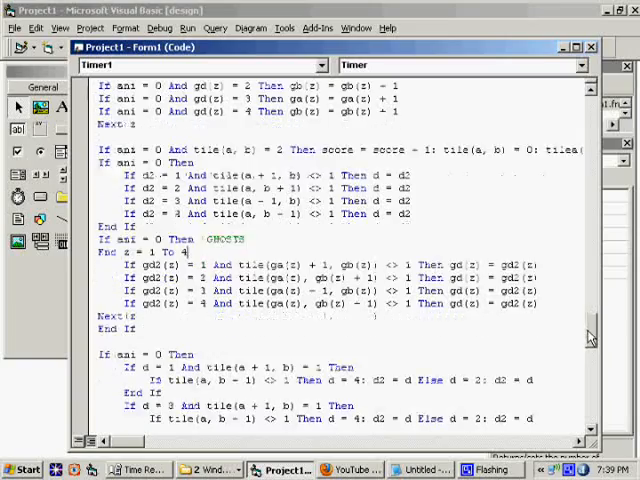
Scroll through the ghost loop adapted to gd2(z), ga(z), gb(z), gd(z) with blocked-direction blocks.
{"action": "scroll", "scroll_direction": "down", "scroll_amount": 3}
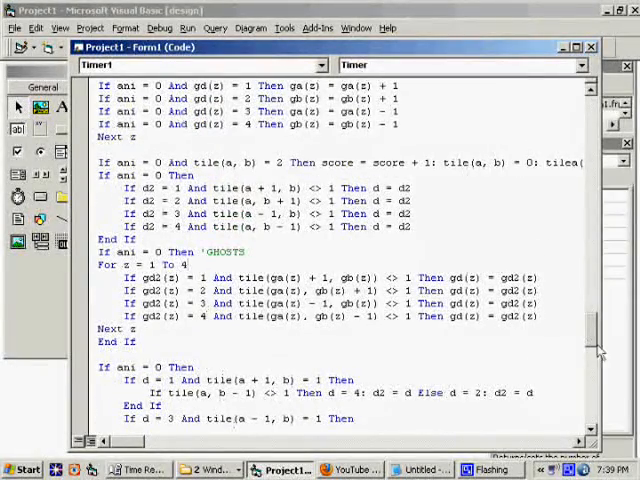
{"action": "scroll", "scroll_direction": "down", "scroll_amount": 3}
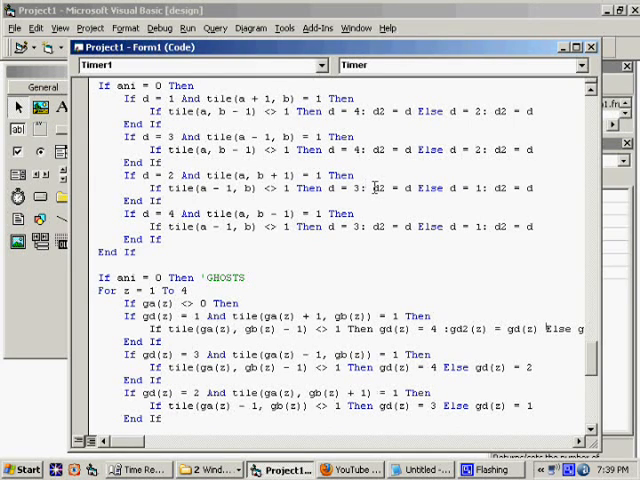
{"action": "mouse_move", "coordinate": [558, 188]}
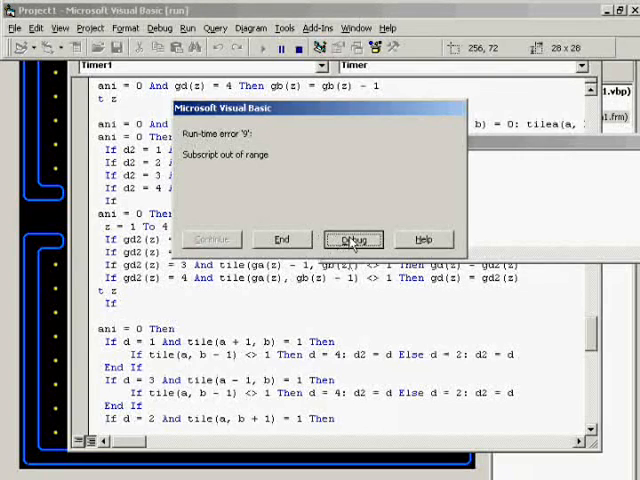
Run the game and jump via Debug to the ghost-loop line raising 'Subscript out of range'.
{"action": "left_click", "coordinate": [352, 240]}
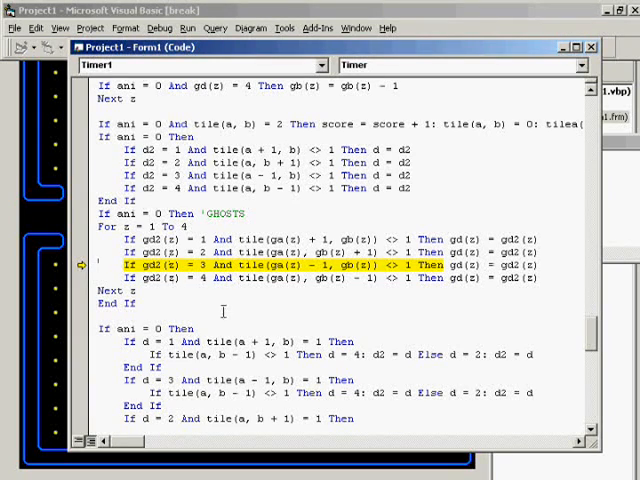
{"action": "mouse_move", "coordinate": [424, 292]}
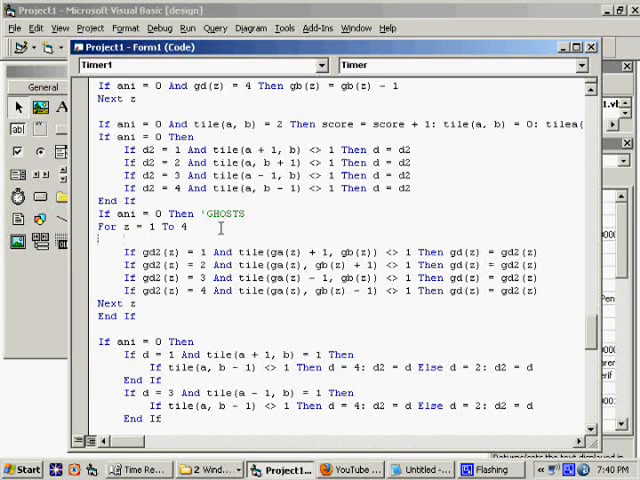
Guard the ghost movement checks with If gm(s) <> 0 Then below For s = 1 To 4.
{"action": "type", "text": "if q"}
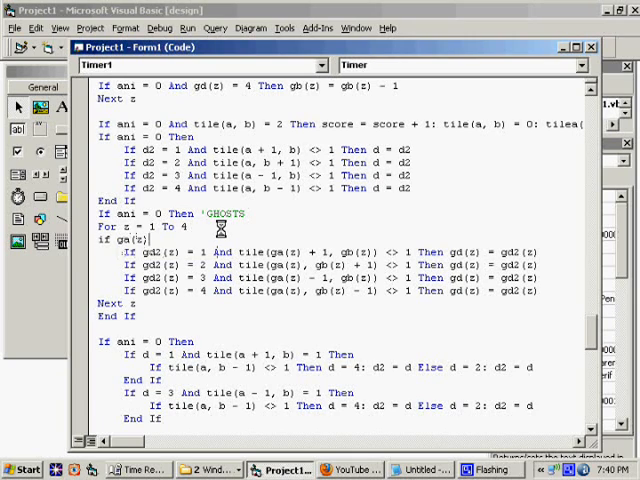
{"action": "type", "text": "<> 0 then"}
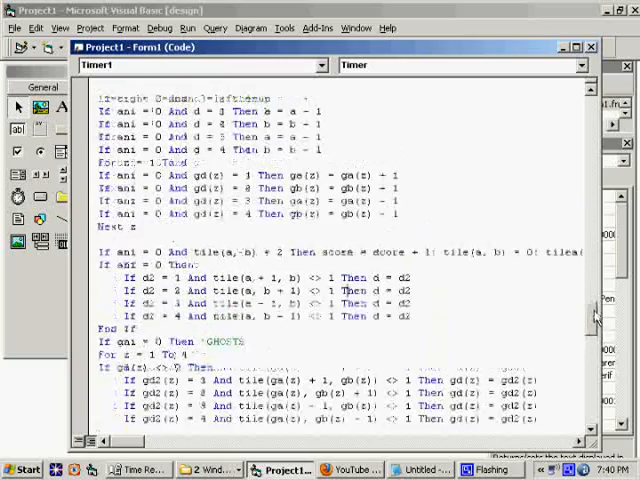
Insert blank lines after the d = 4 movement line, ahead of the For z ghost loop.
{"action": "scroll", "scroll_direction": "down", "scroll_amount": 3}
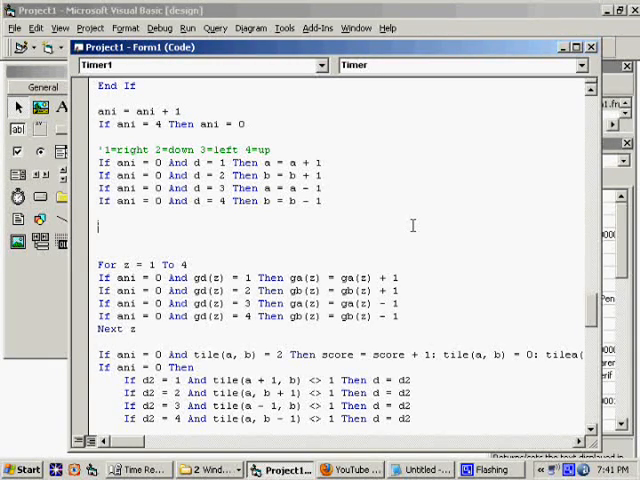
{"action": "mouse_move", "coordinate": [192, 228]}
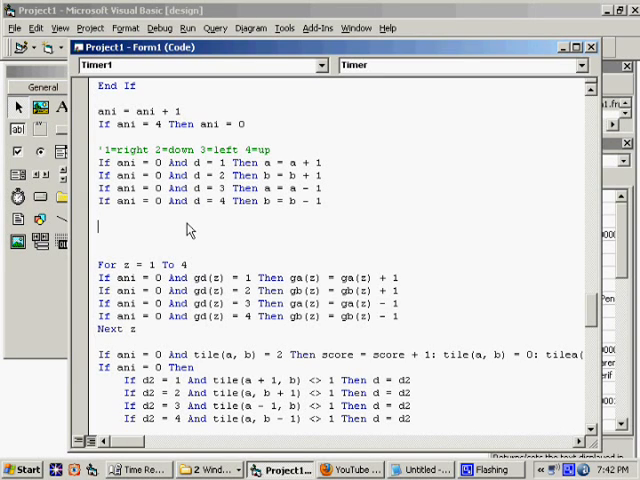
Write If a > ga(1) Then gd2(1) = ... blocks giving ghosts 1–4 distinct direction preferences.
{"action": "type", "text": "s"}
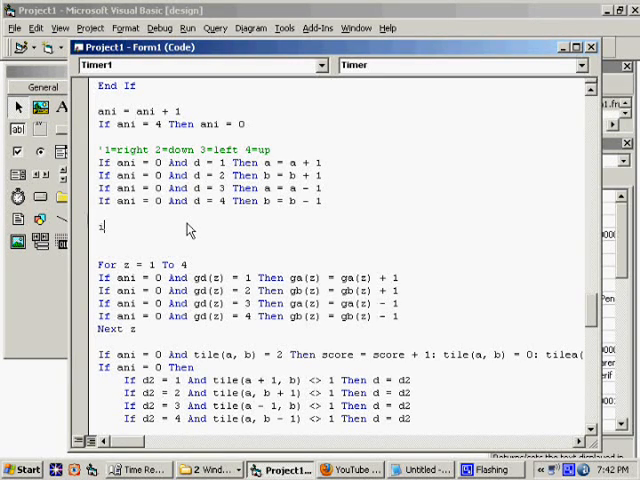
{"action": "type", "text": "if"}
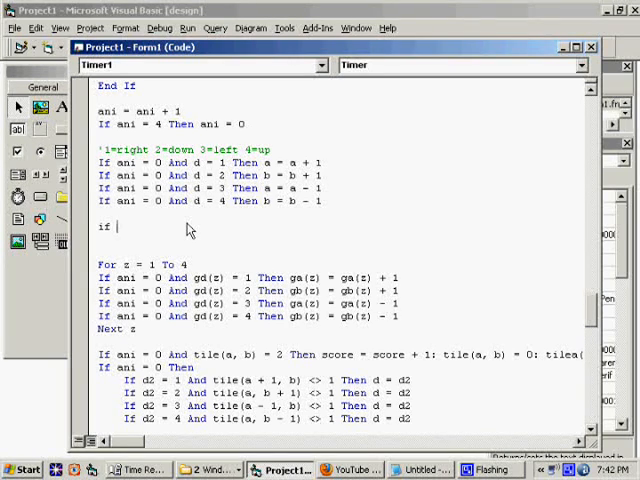
{"action": "type", "text": "a"}
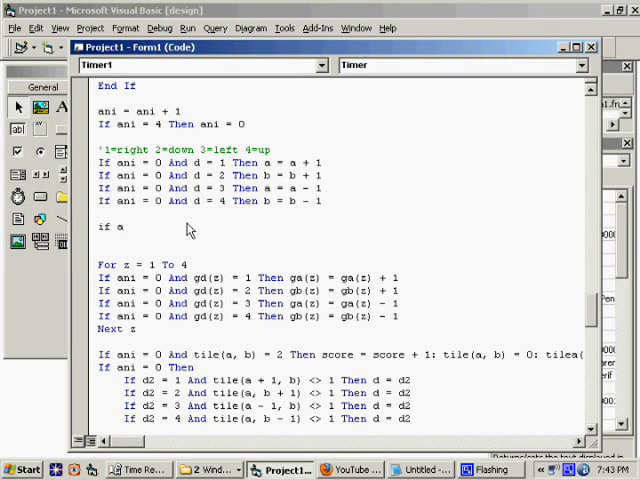
{"action": "type", "text": ">"}
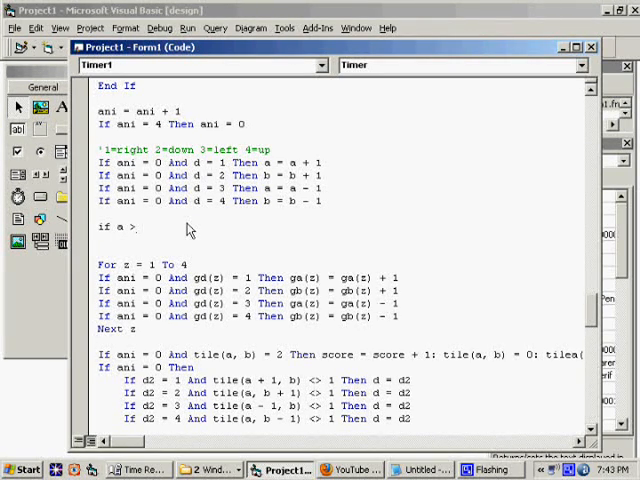
{"action": "type", "text": "ga(1) then"}
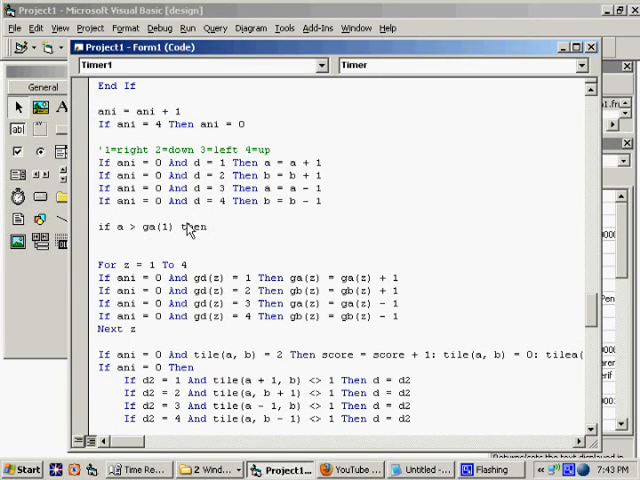
{"action": "type", "text": "gd"}
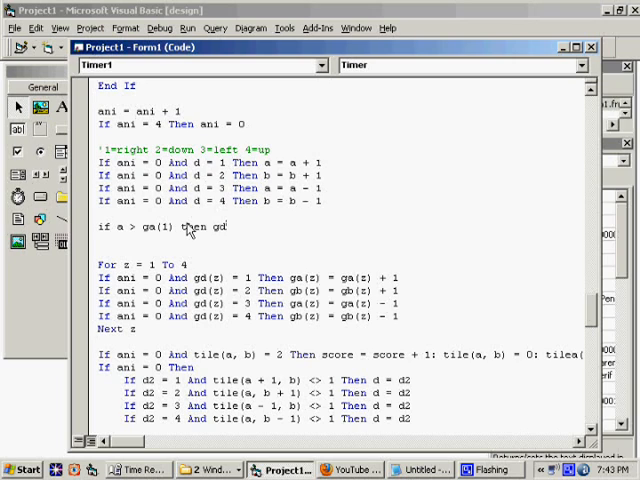
{"action": "type", "text": "2(1) = 1"}
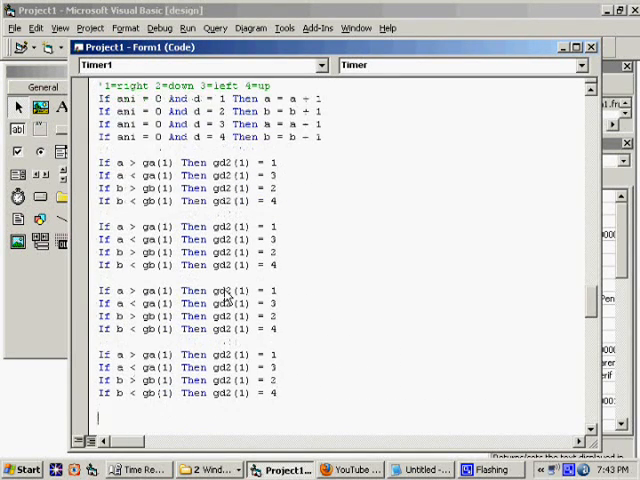
{"action": "mouse_move", "coordinate": [222, 408]}
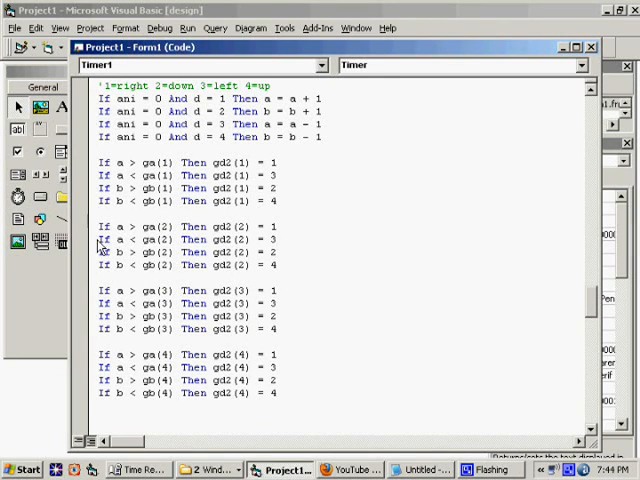
Begin a For z = 1 To 4 loop after the gd2 preference blocks.
{"action": "type", "text": "For z = 1 To 4"}
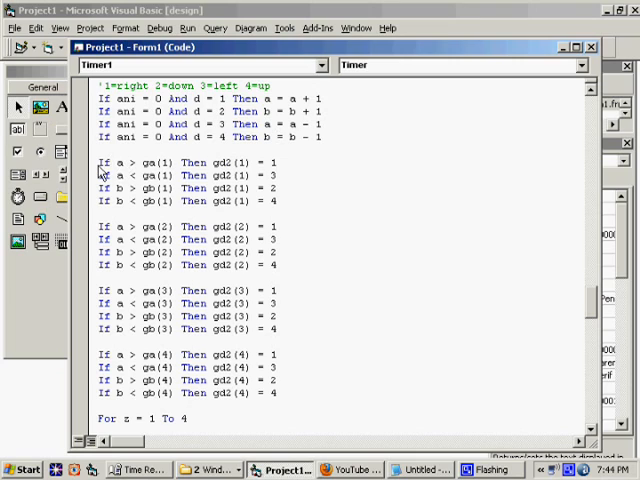
Select a gd2 comparison line and drag it to a new position within its ghost block.
{"action": "triple_click", "coordinate": [180, 162]}
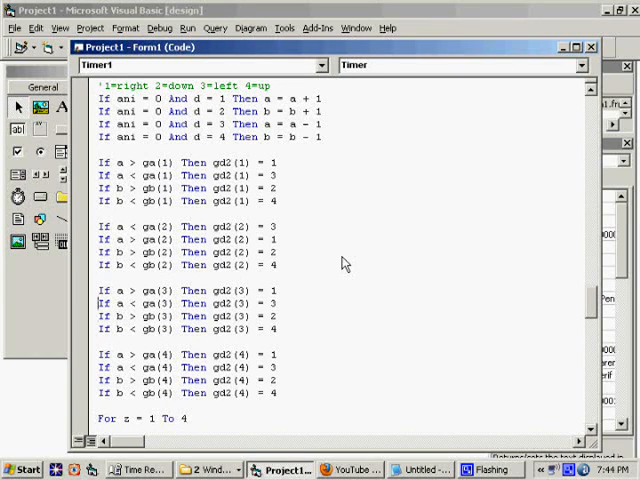
{"action": "left_click_drag", "start_coordinate": [100, 290], "coordinate": [280, 304]}
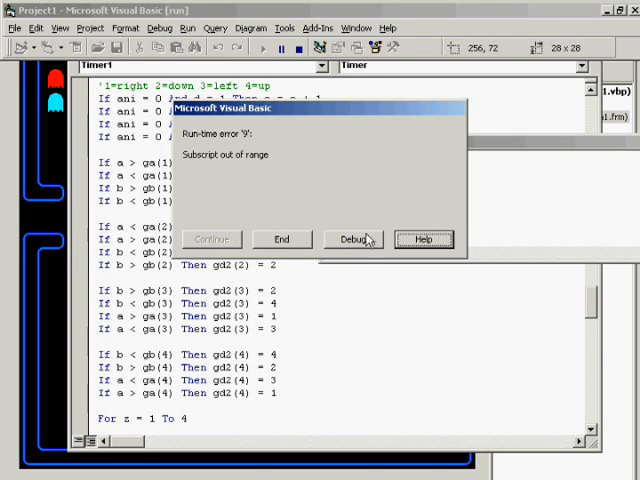
Run the game and use Debug to highlight the failing ghost tile-check line.
{"action": "left_click", "coordinate": [352, 240]}
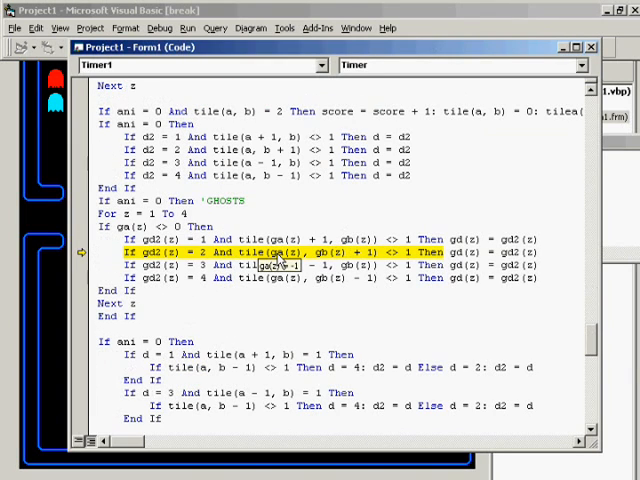